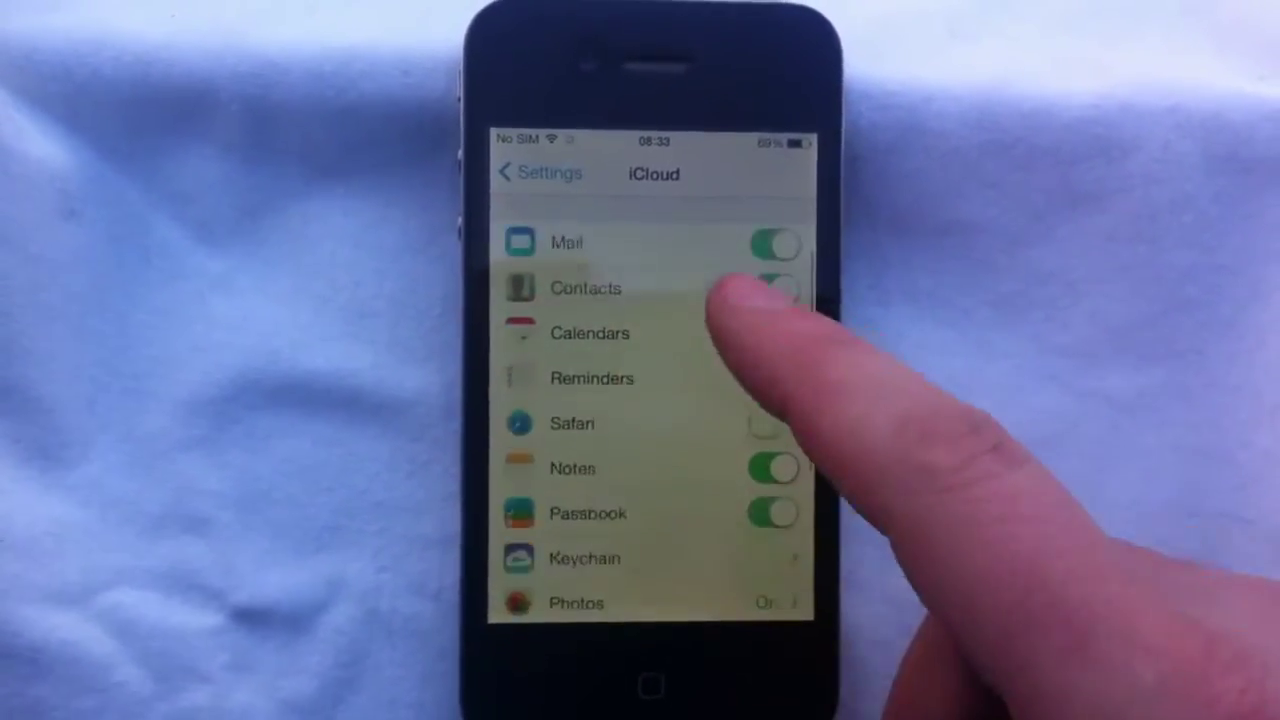
scroll(down, 3)
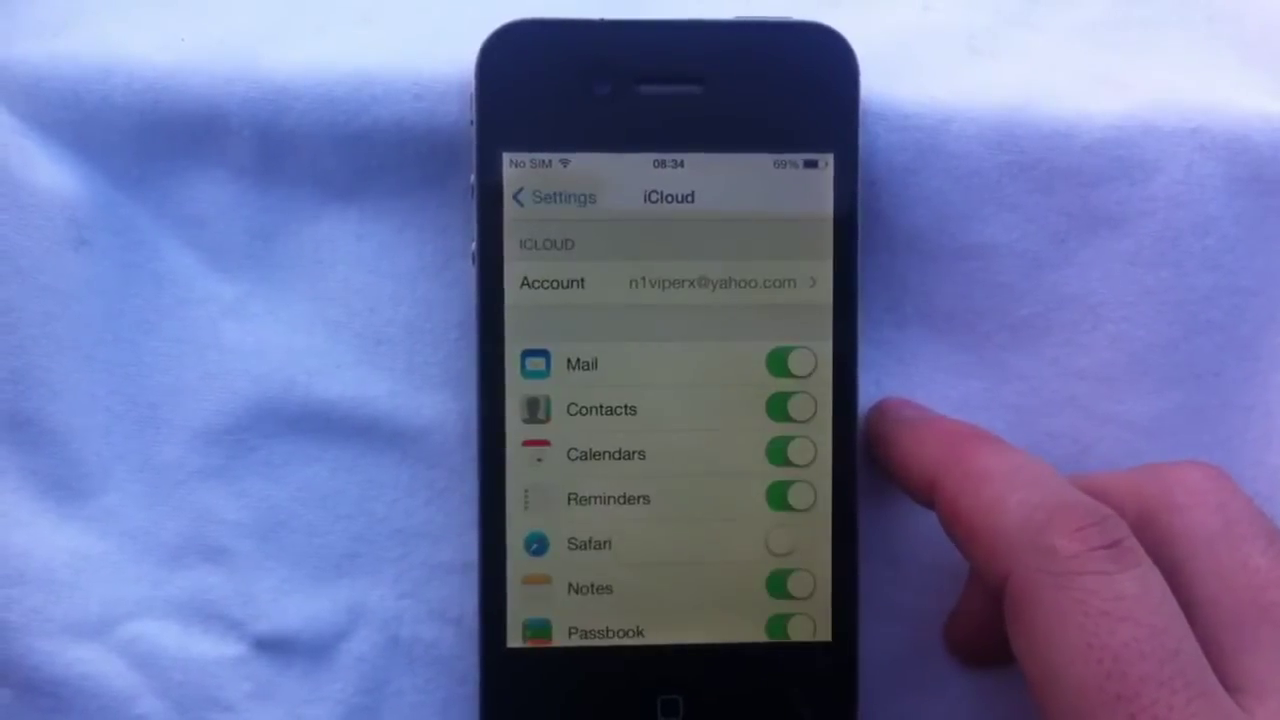
scroll(down, 3)
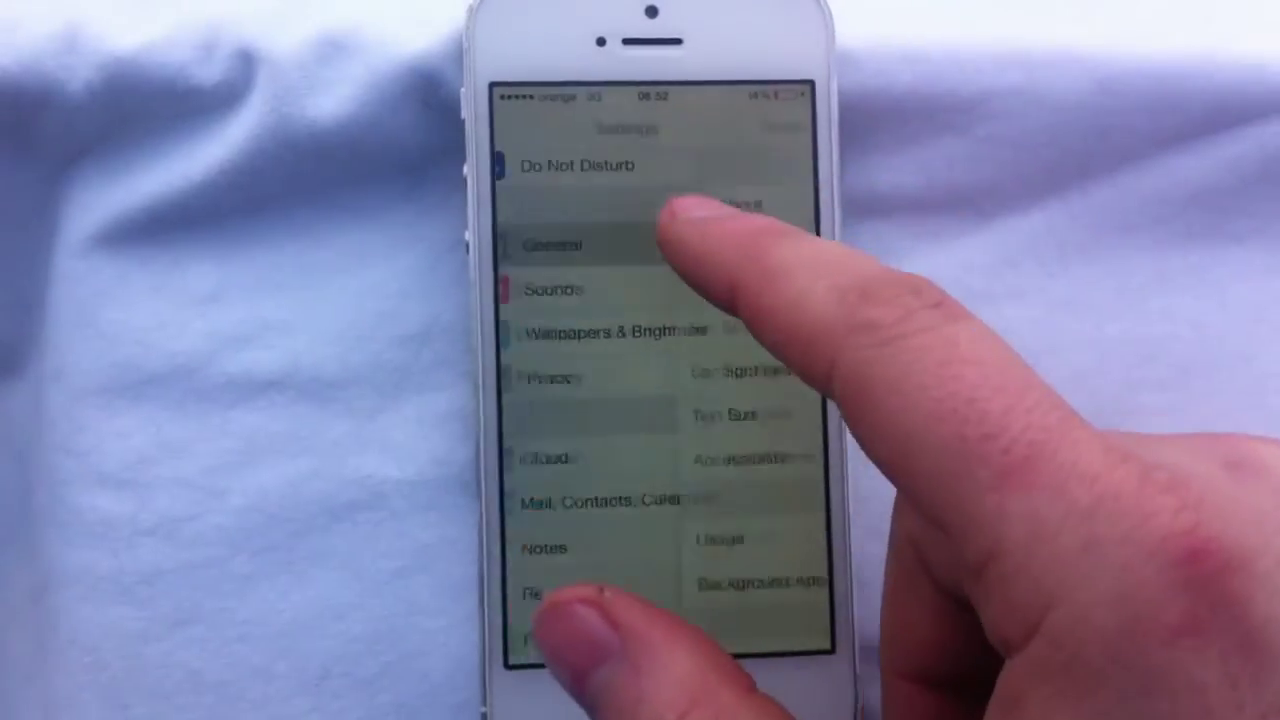
scroll(down, 3)
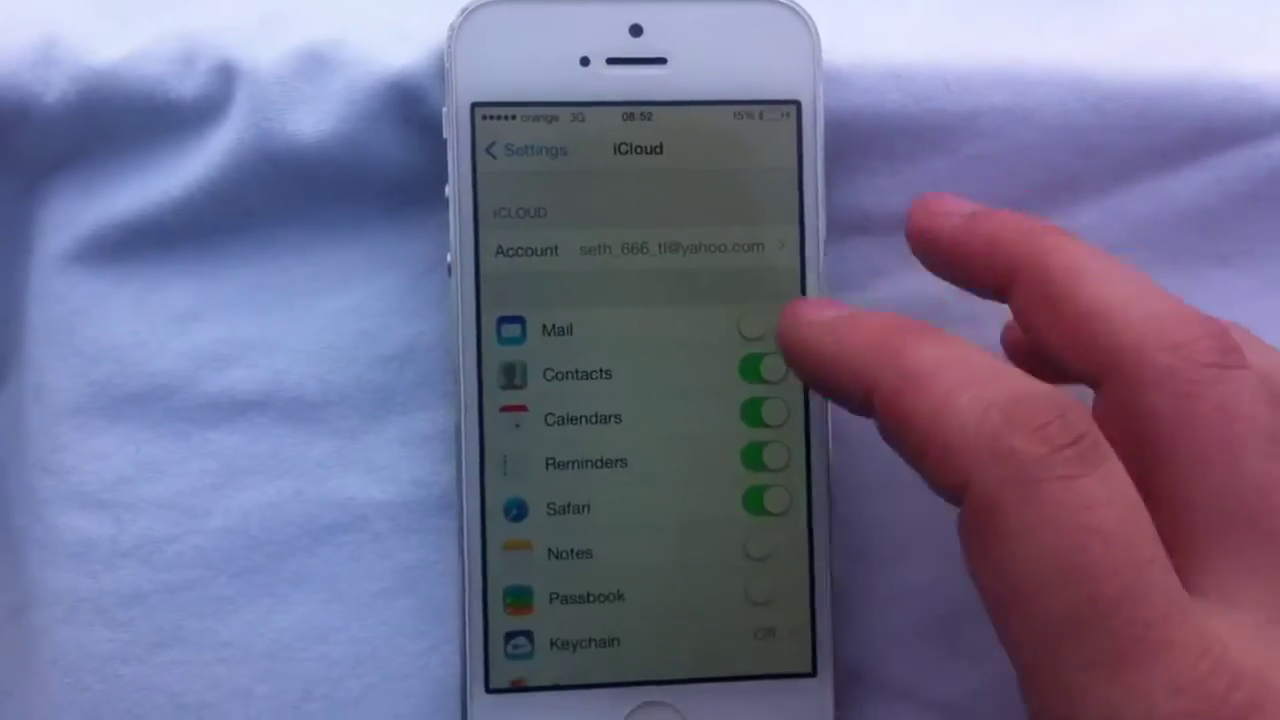
scroll(down, 3)
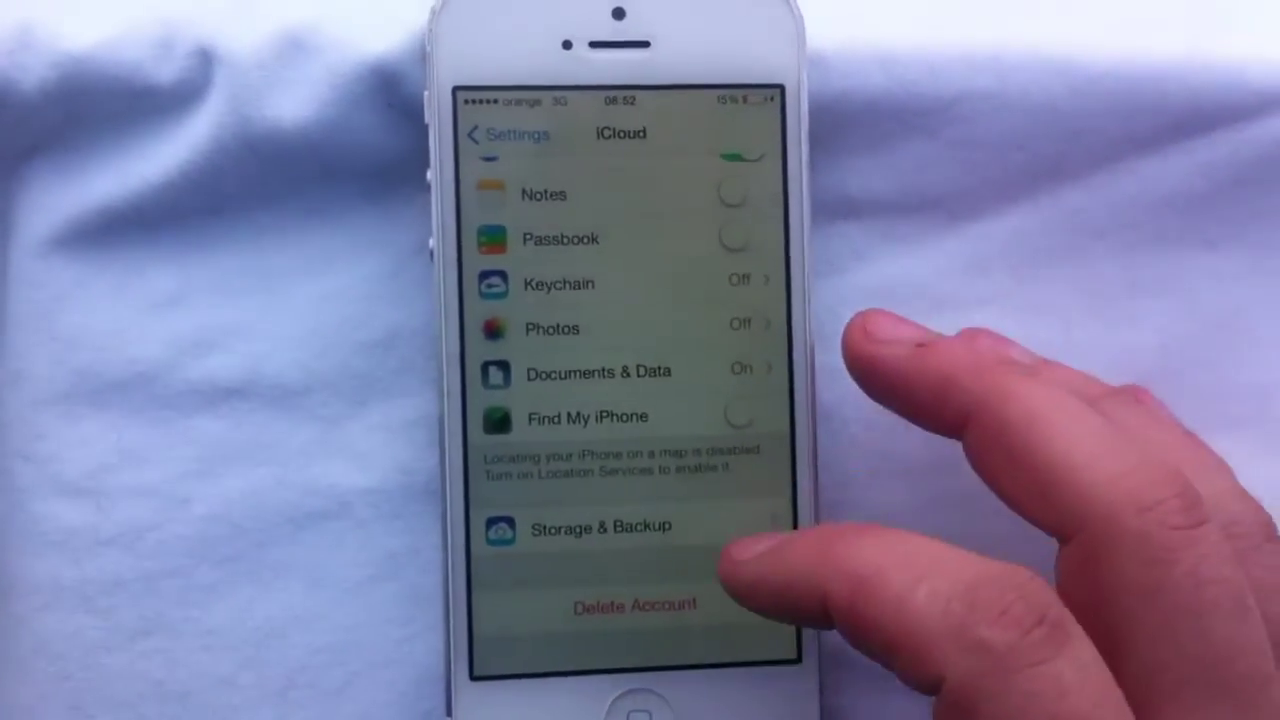